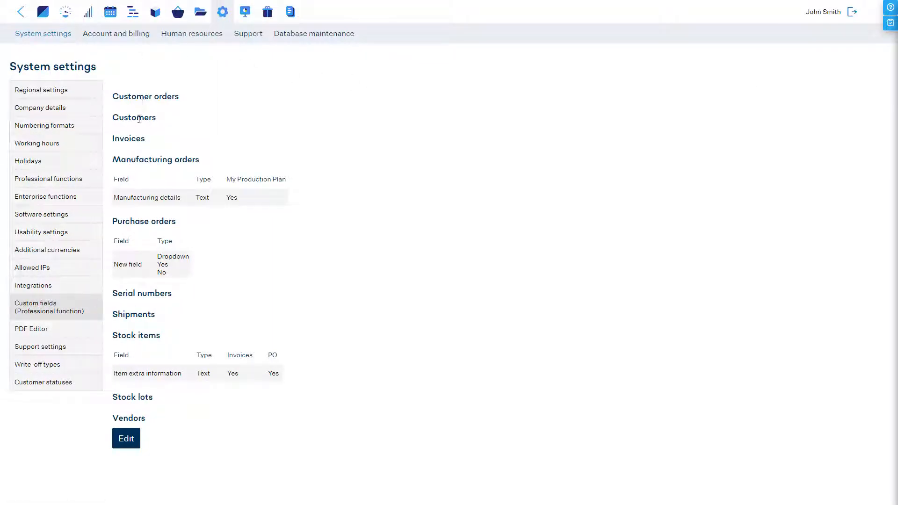
mouse_move(131, 332)
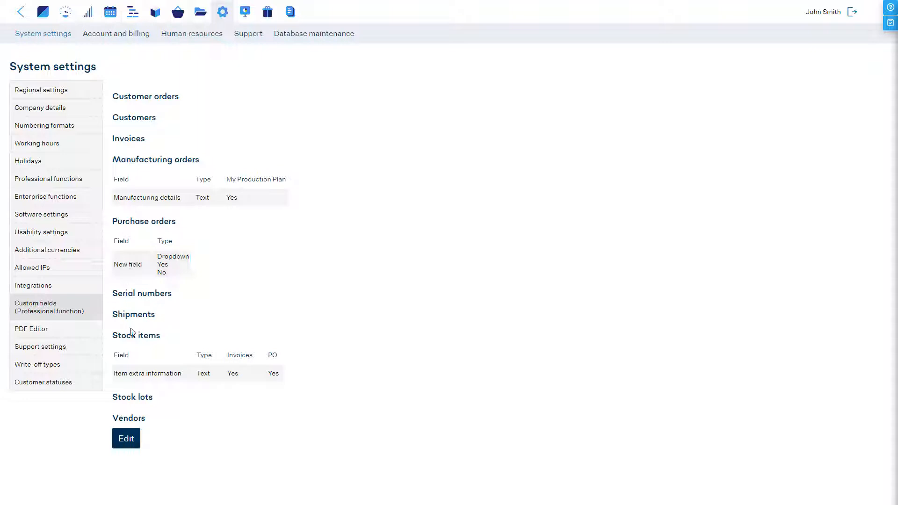
Add 'Other field' in the empty Stock items custom field row with type Number.
click(126, 438)
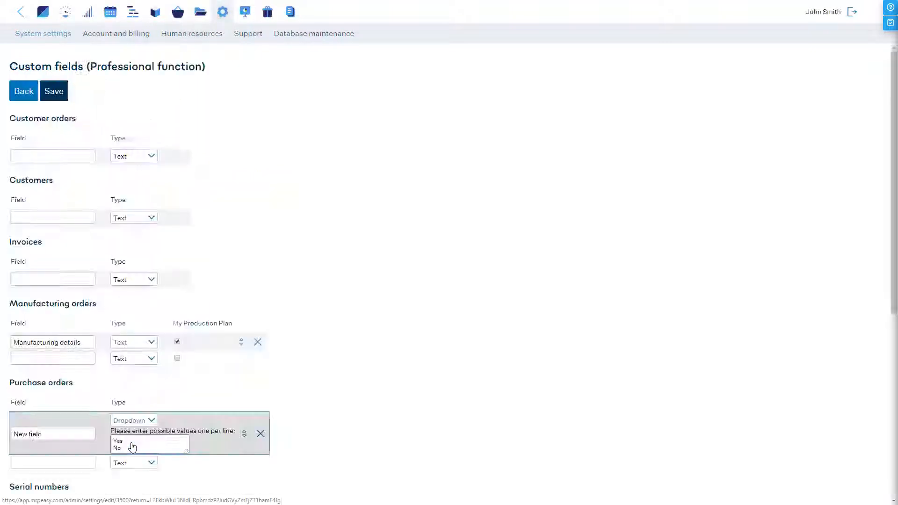
scroll(down, 3)
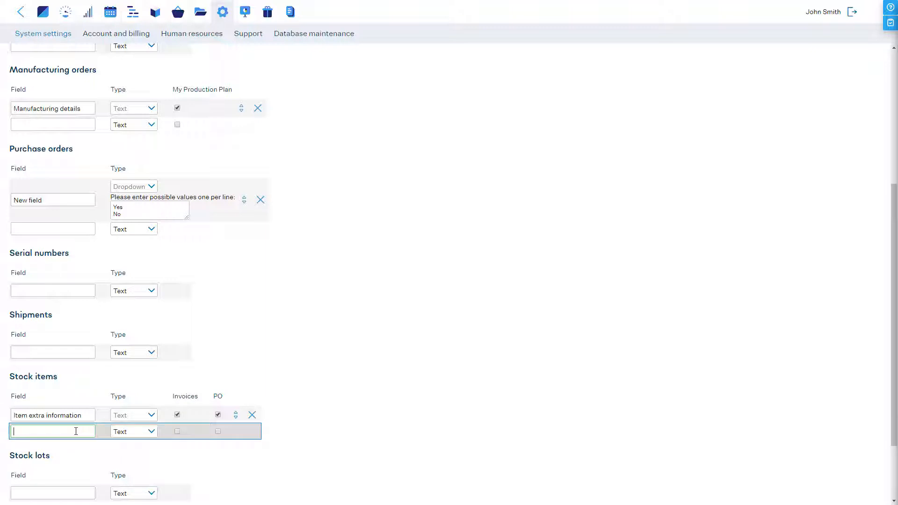
text(Other fi)
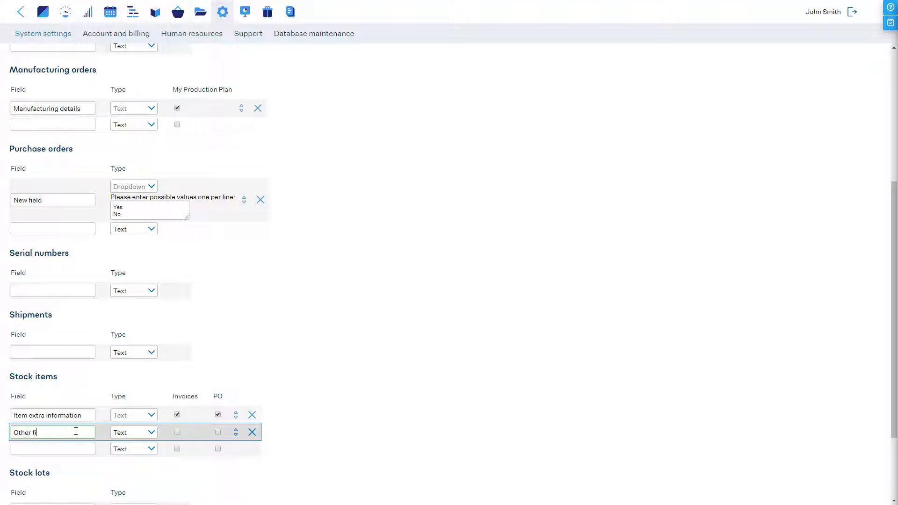
click(133, 432)
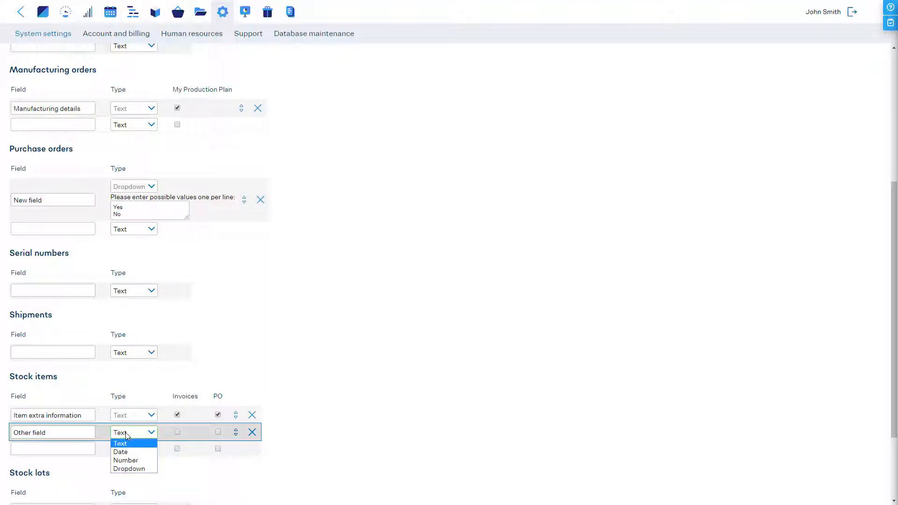
click(125, 459)
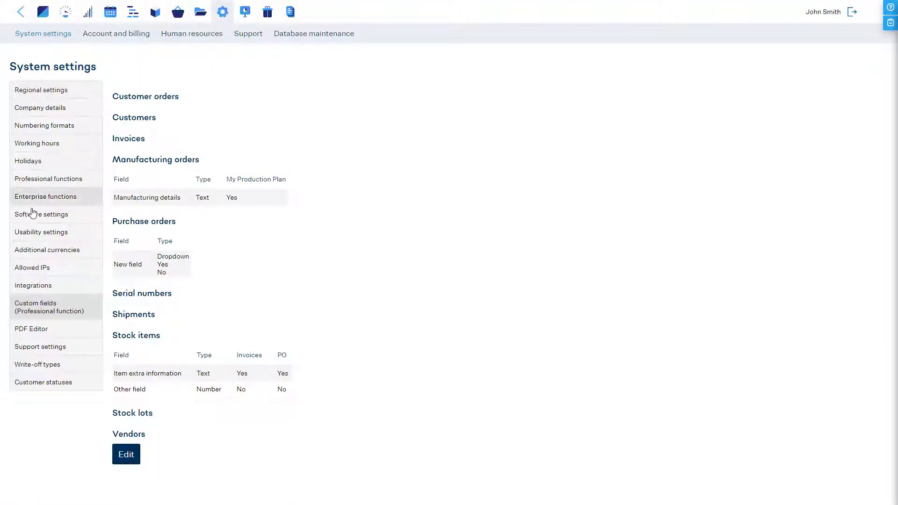
Tick Other field in the purchase order PDF layout's stock item columns and save, then go to Stock.
click(31, 328)
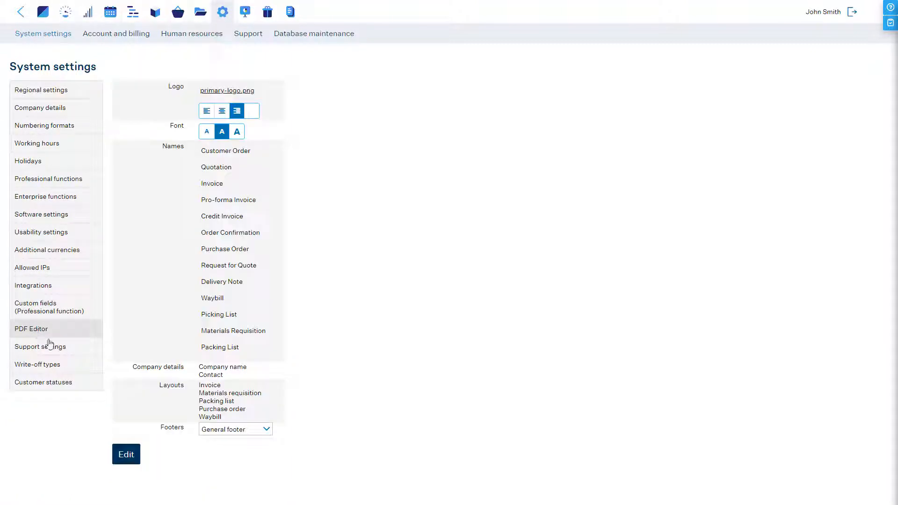
click(126, 454)
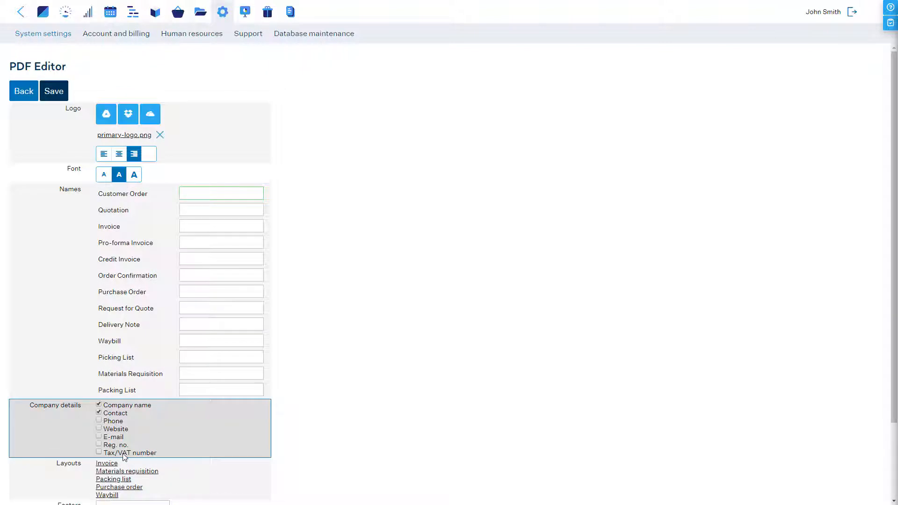
scroll(down, 3)
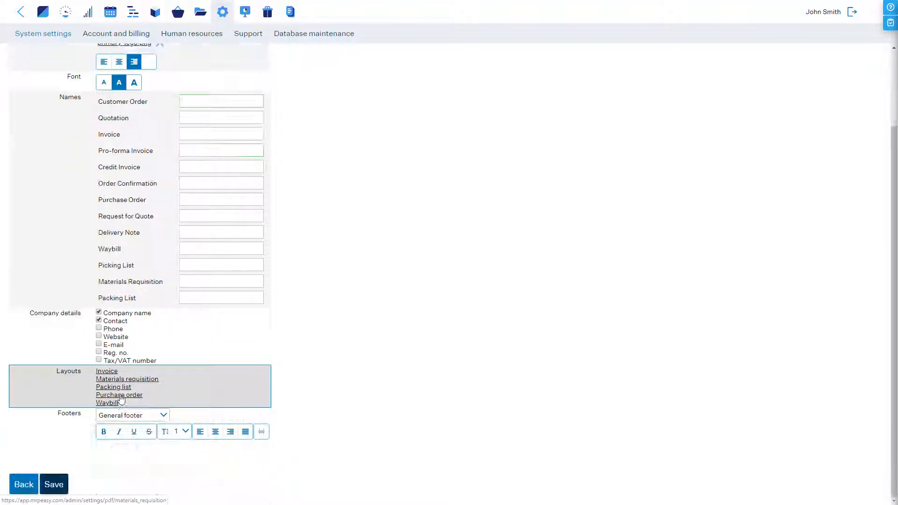
click(120, 395)
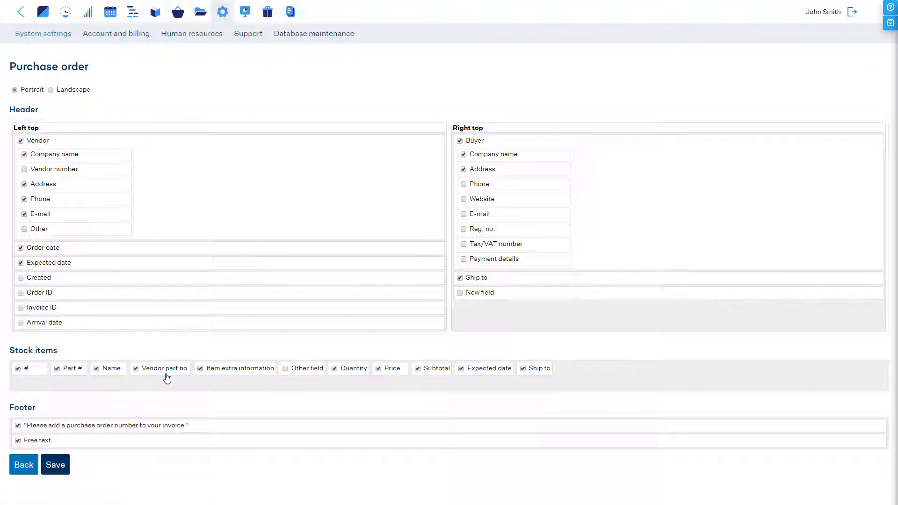
click(286, 369)
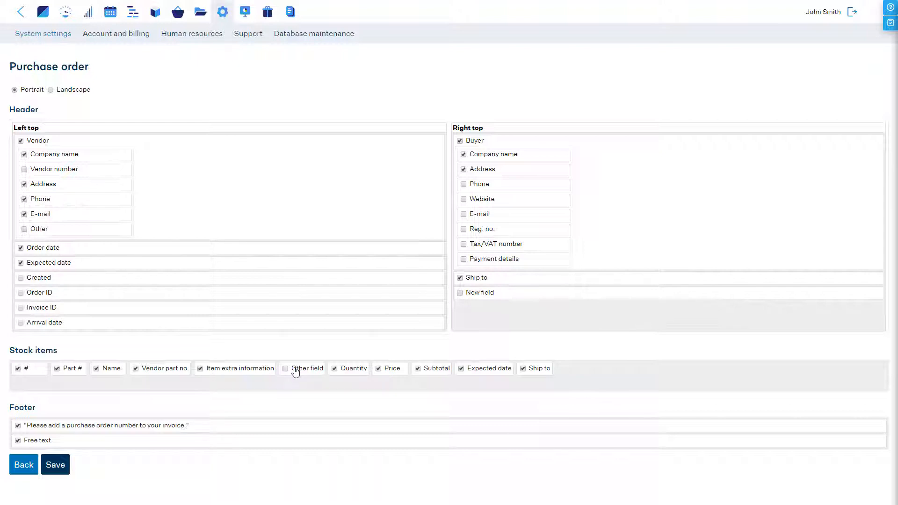
click(286, 368)
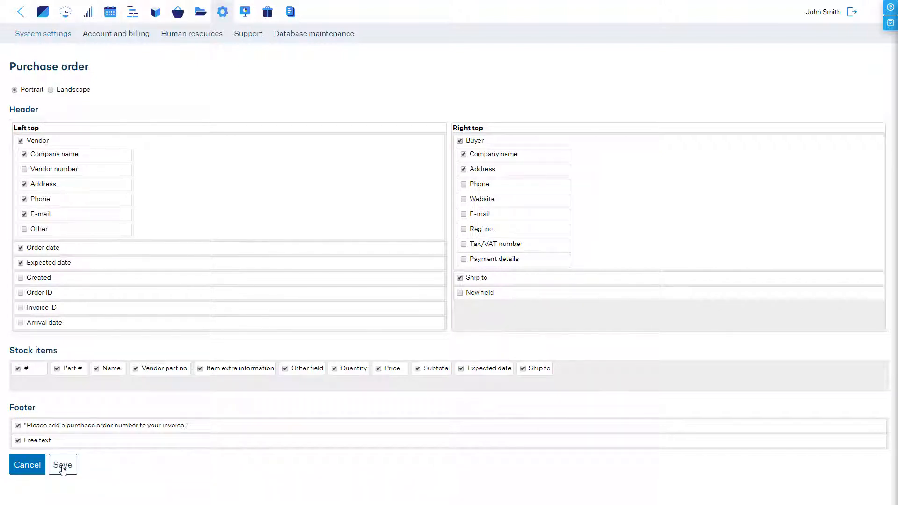
click(61, 464)
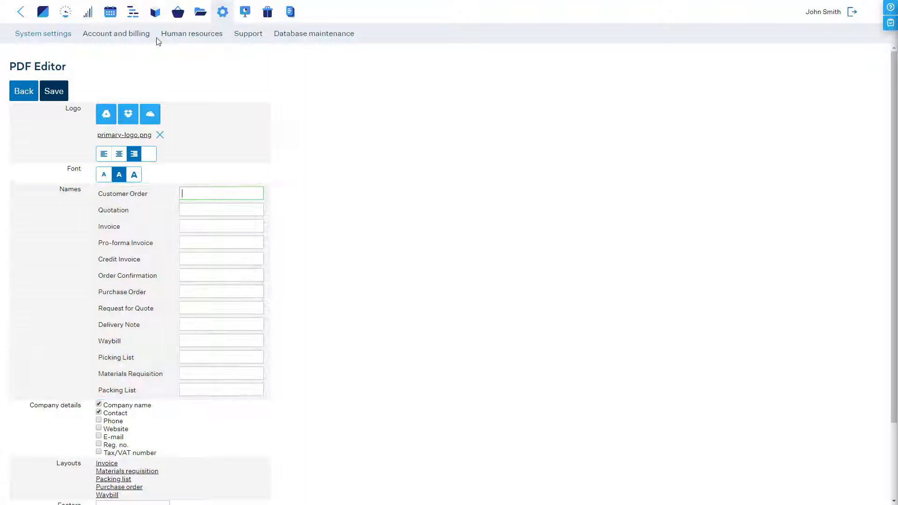
click(154, 11)
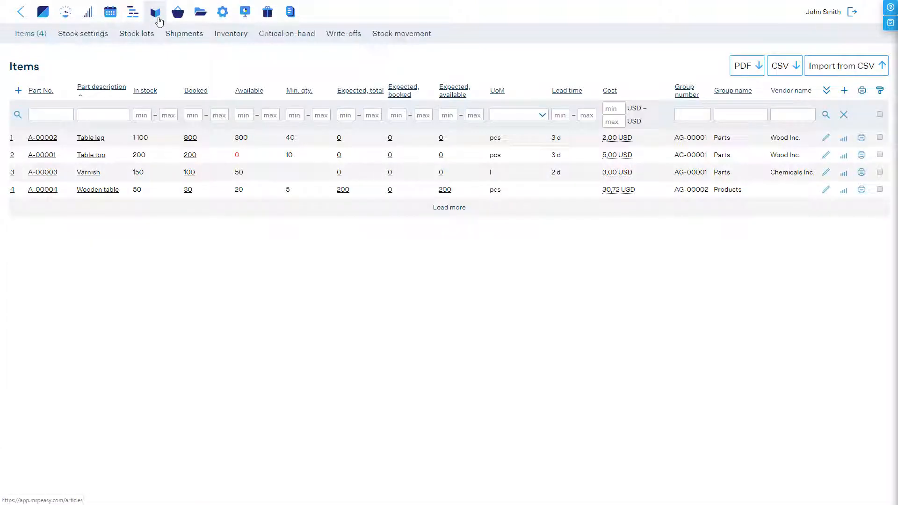
Turn on the Other field and Item extra information columns in the items table.
click(827, 91)
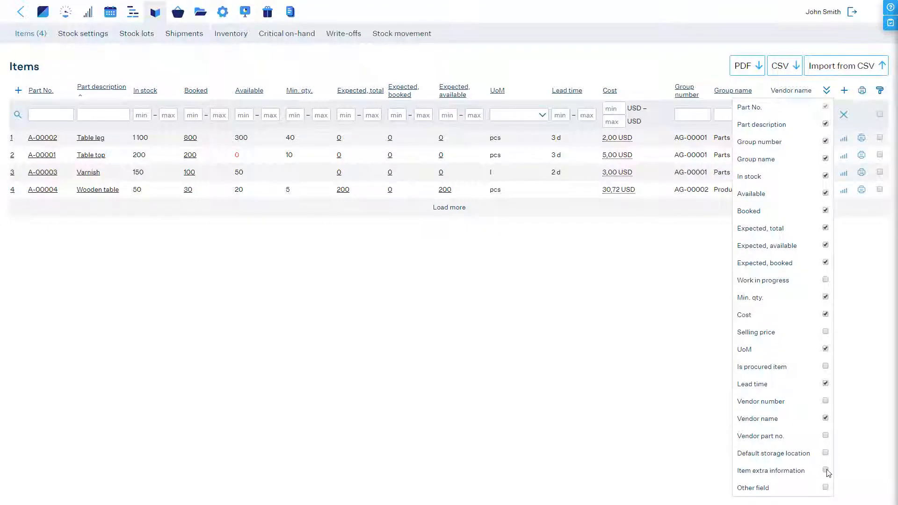
click(825, 470)
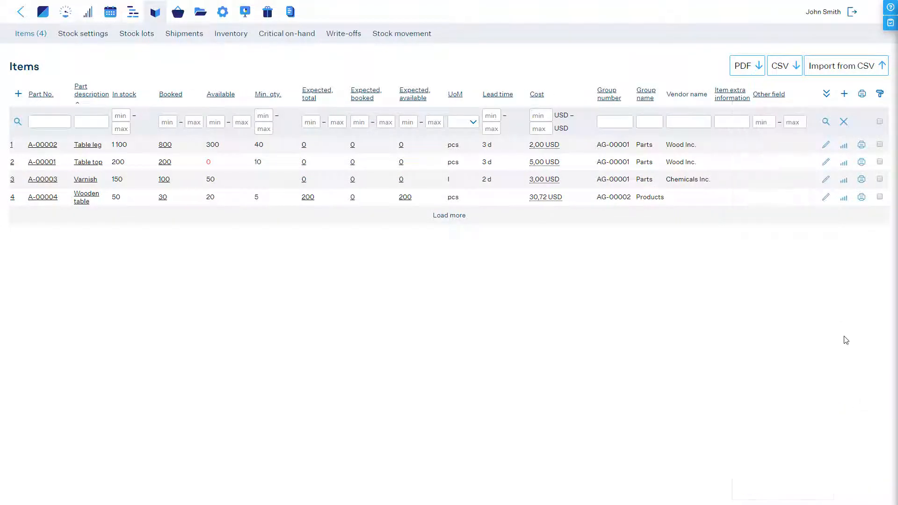
click(763, 122)
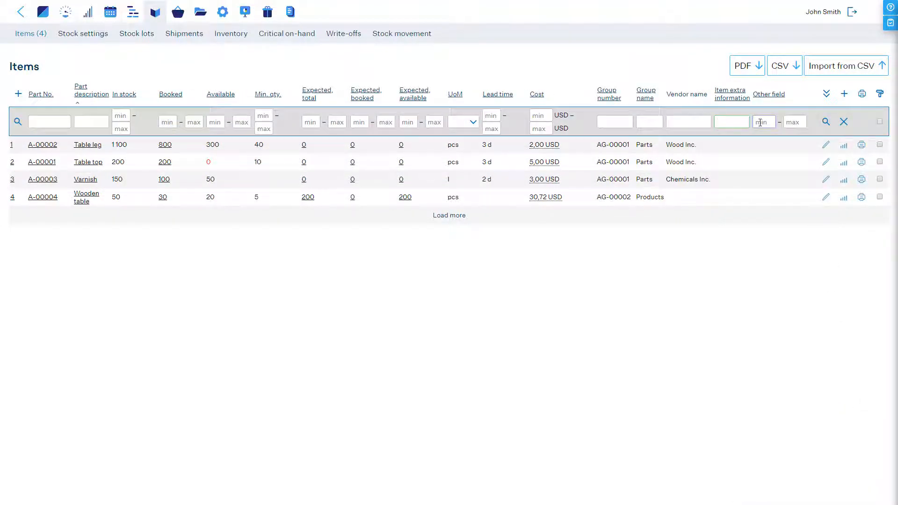
mouse_move(826, 145)
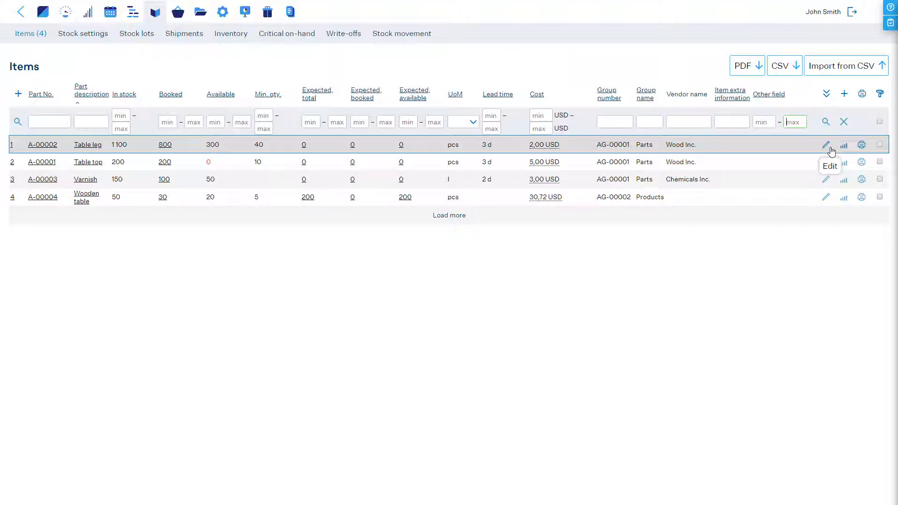
click(826, 145)
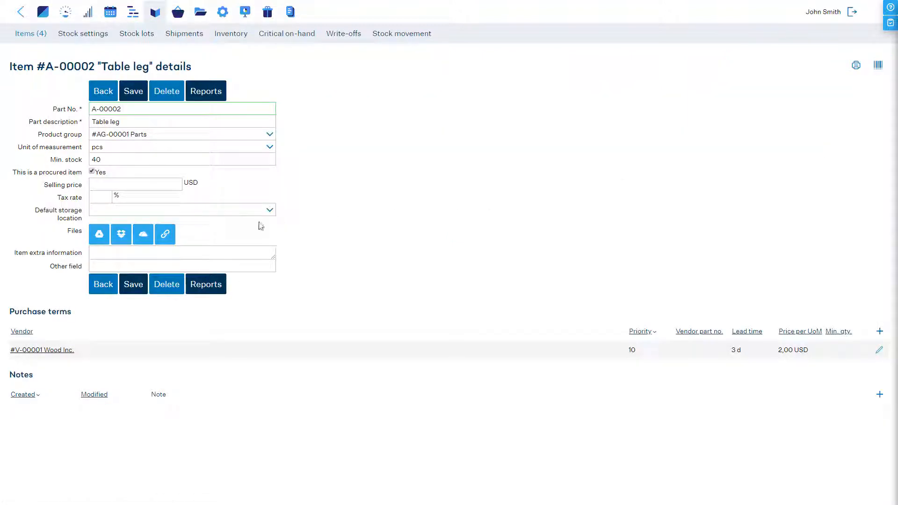
Enter 'Important note' as Table leg's item extra information.
text(Important)
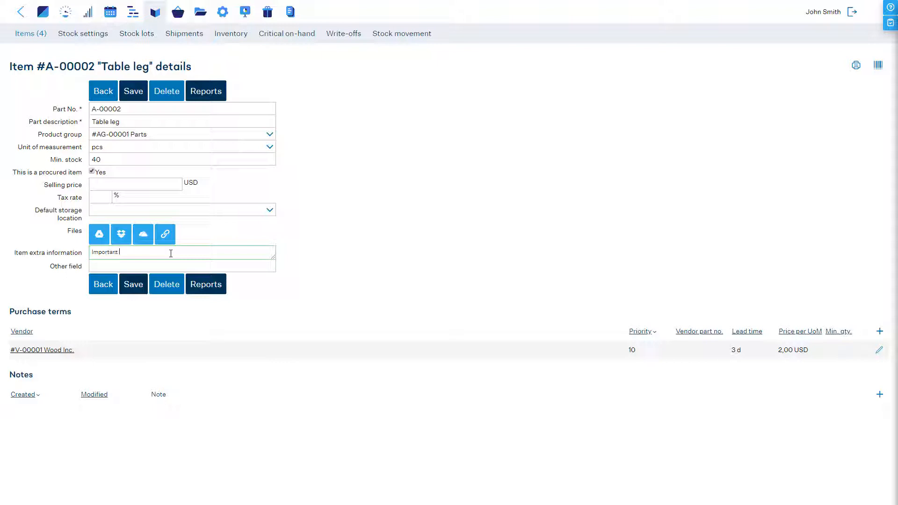
text(note)
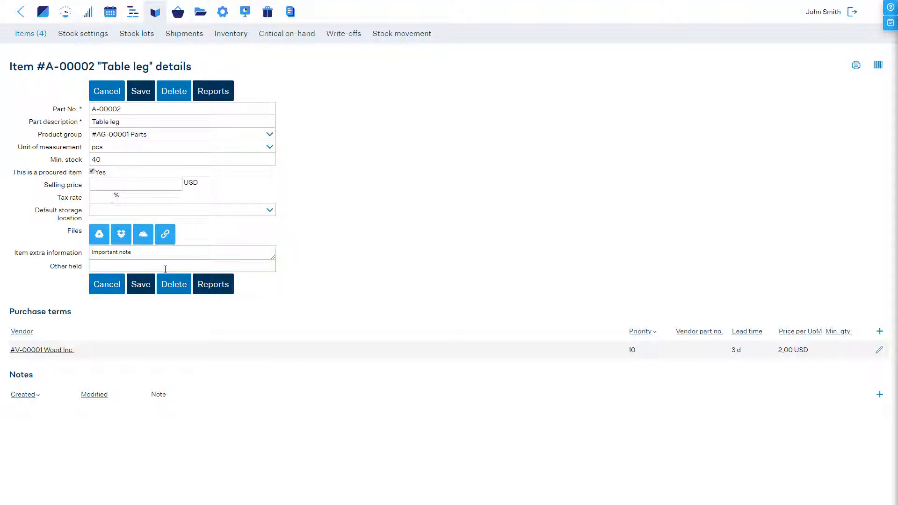